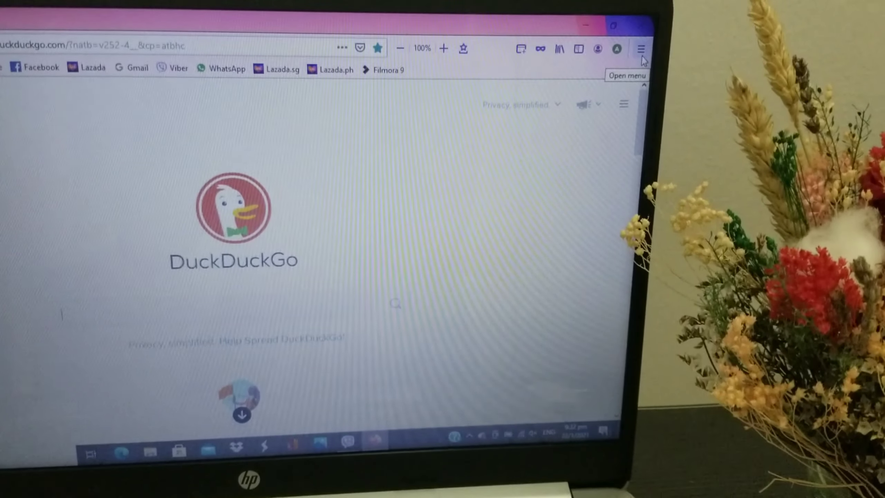
# Reach Firefox's Options page on the General settings from the hamburger menu
pyautogui.click(641, 48)
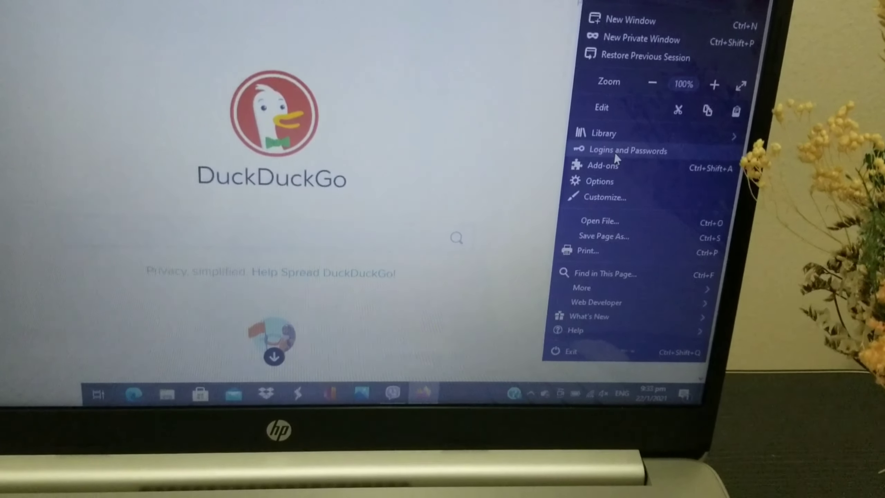
pyautogui.click(605, 197)
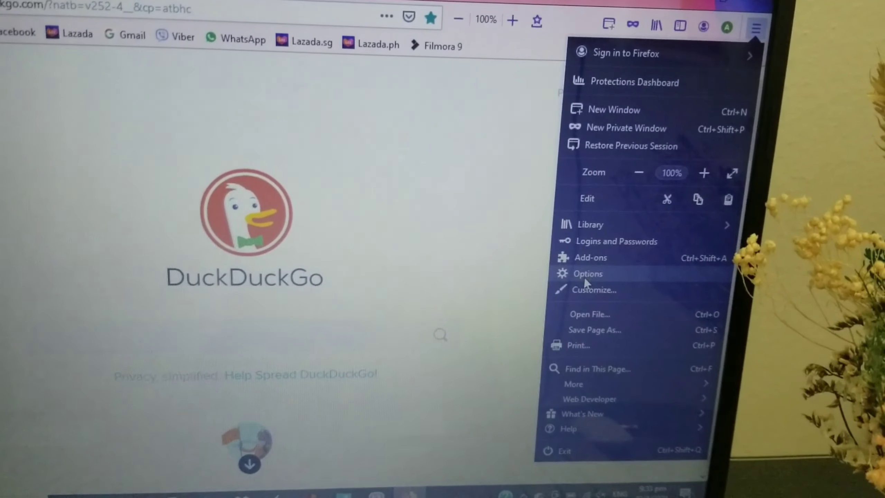
pyautogui.click(587, 273)
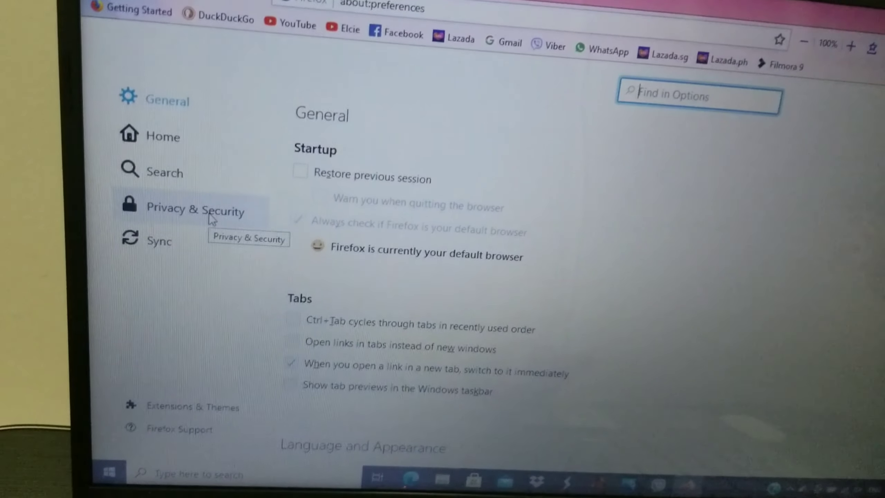
# Go to Privacy & Security and scroll down to the History options
pyautogui.click(198, 207)
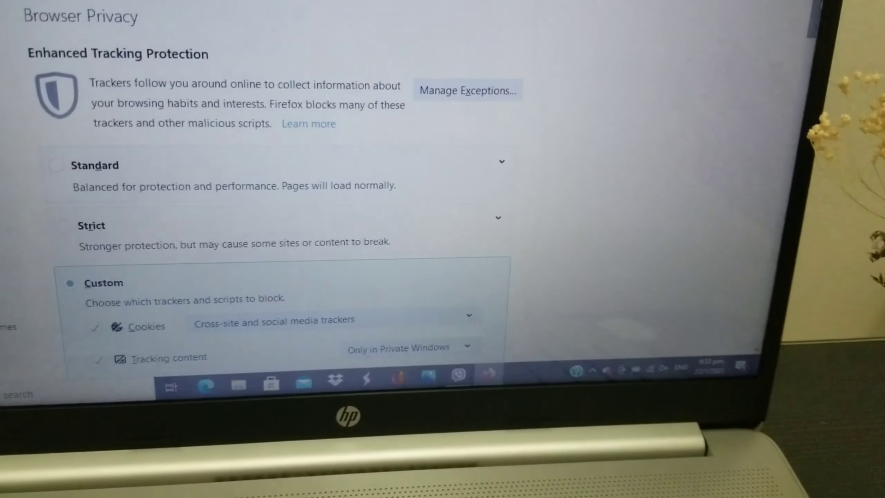
pyautogui.scroll(-3)
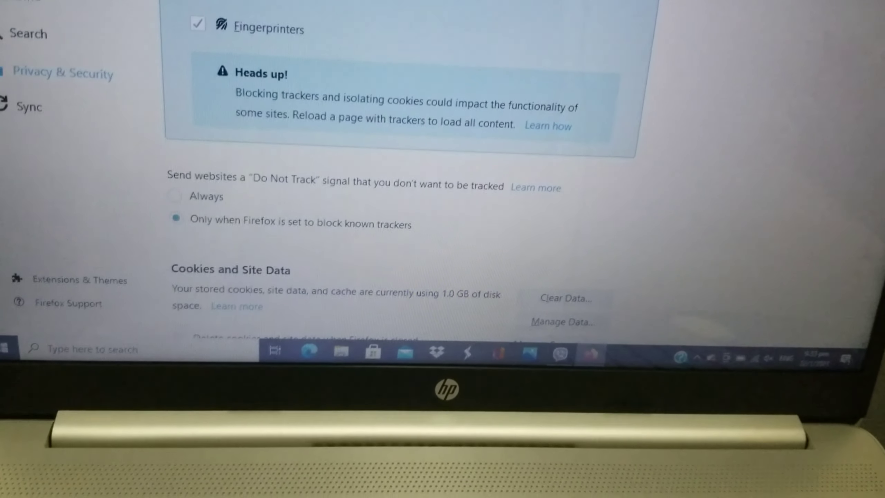
pyautogui.scroll(-3)
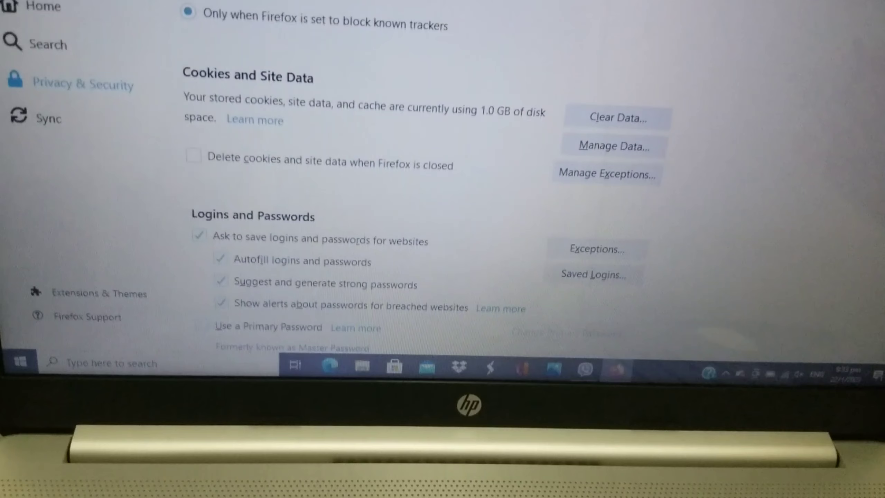
pyautogui.scroll(-3)
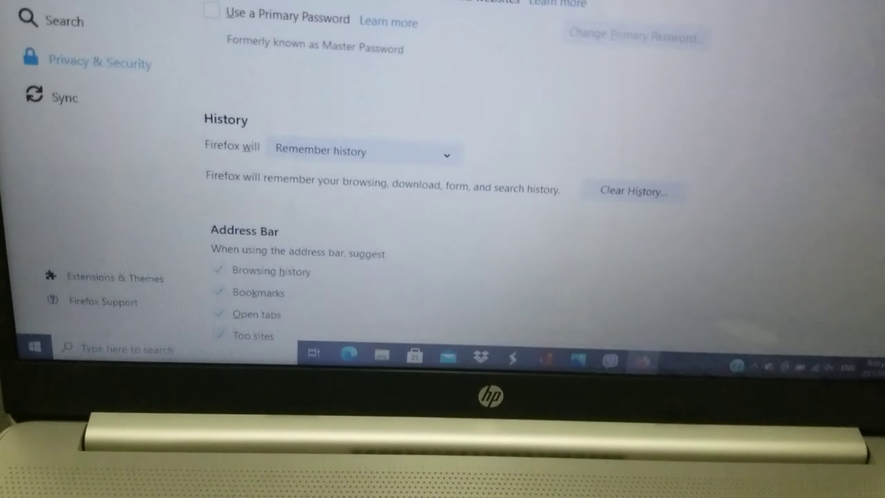
pyautogui.scroll(-3)
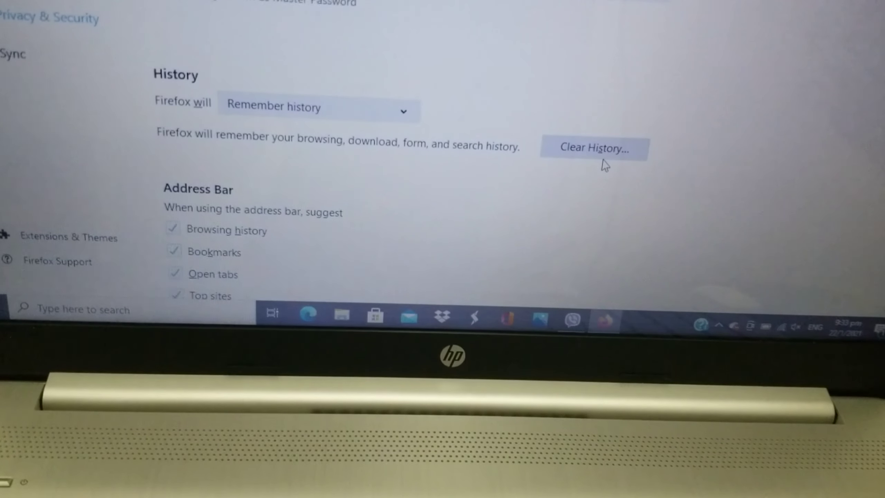
# Clear Everything — history, cookies and cache — then quit Firefox, closing both tabs
pyautogui.click(593, 148)
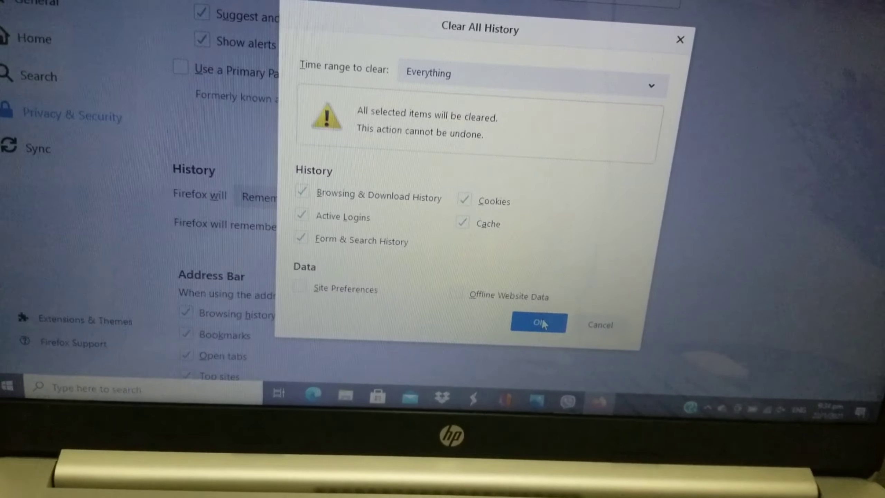
pyautogui.click(537, 323)
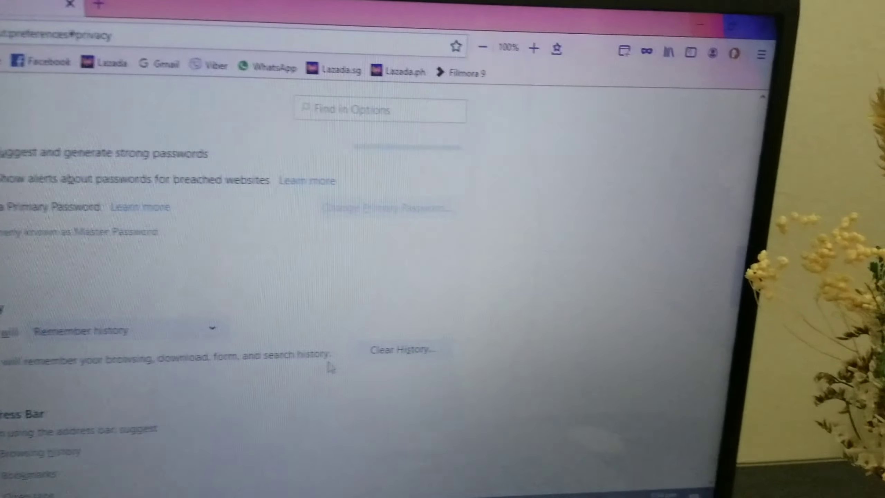
pyautogui.scroll(-3)
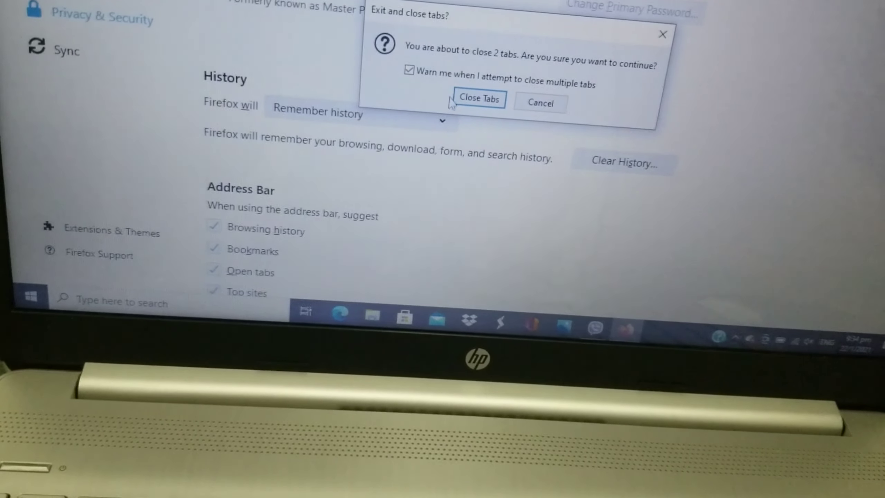
pyautogui.click(478, 98)
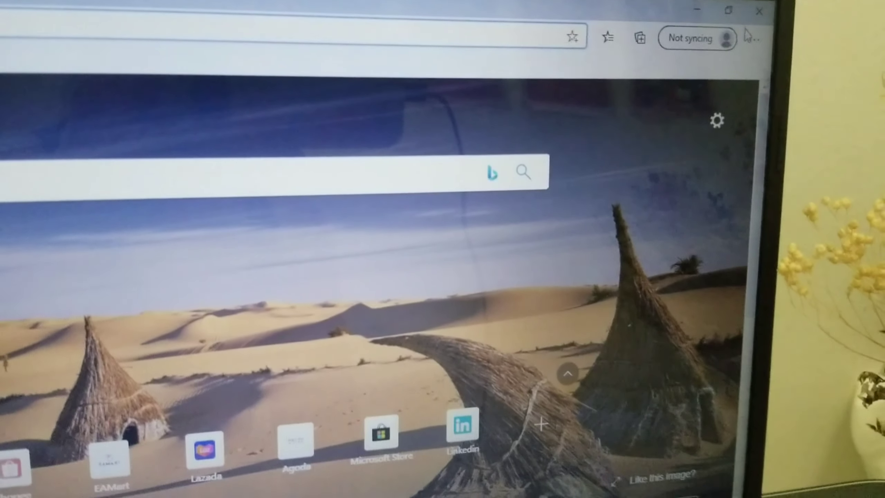
# Bring up Edge's Clear browsing data dialog from the Settings and more menu
pyautogui.click(754, 50)
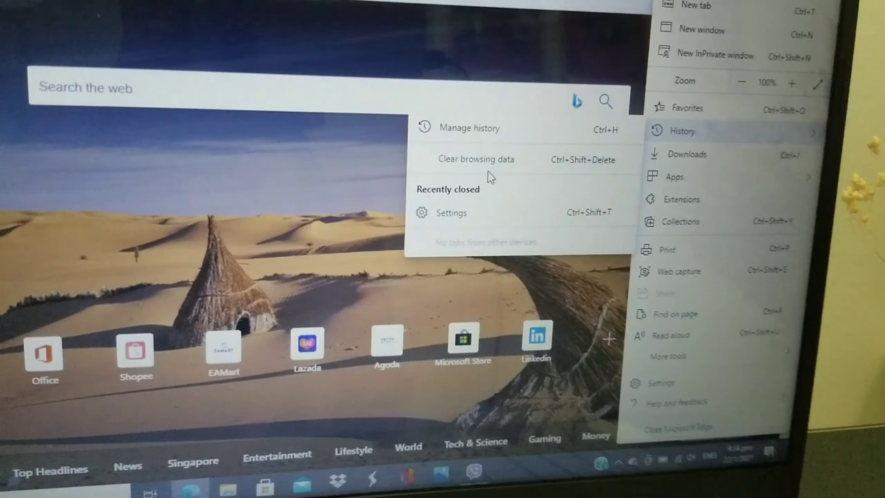
pyautogui.click(476, 158)
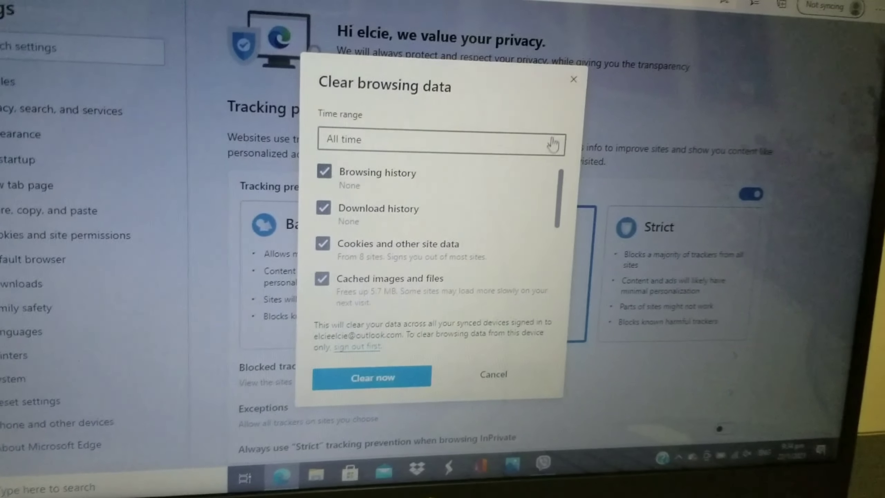
# Clear All time history, cookies and cached files in Edge and close the browser
pyautogui.click(441, 139)
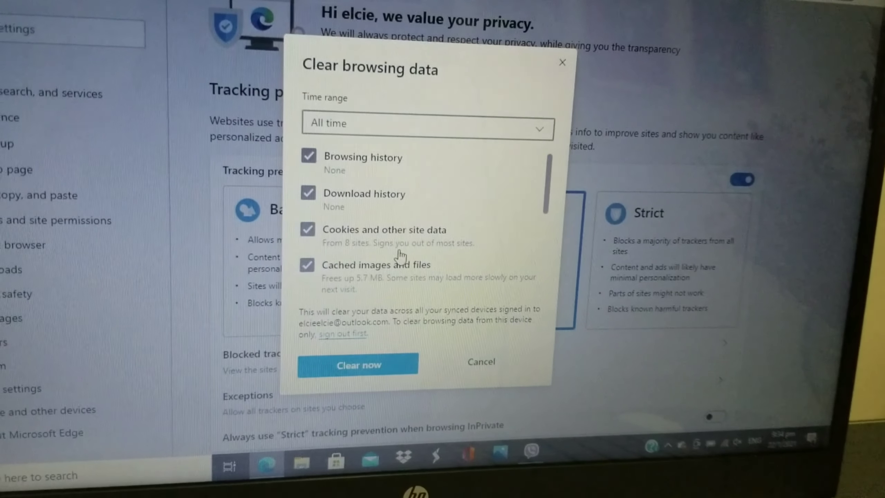
pyautogui.click(358, 361)
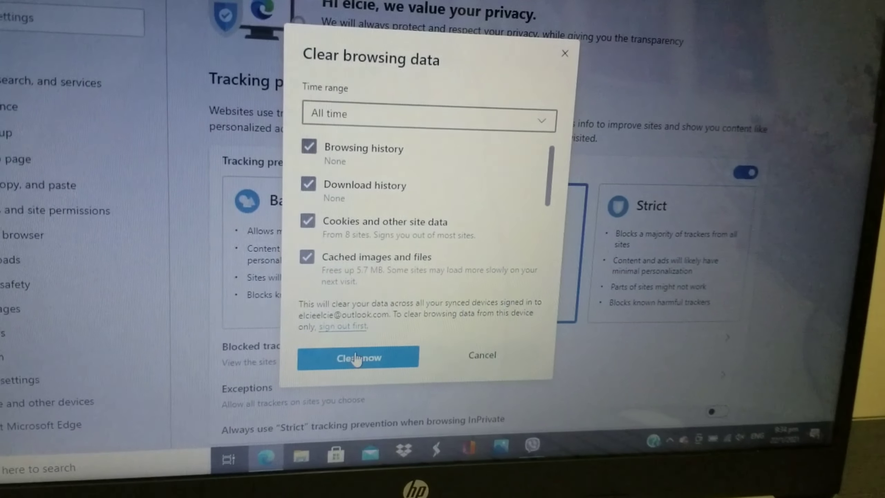
pyautogui.click(358, 358)
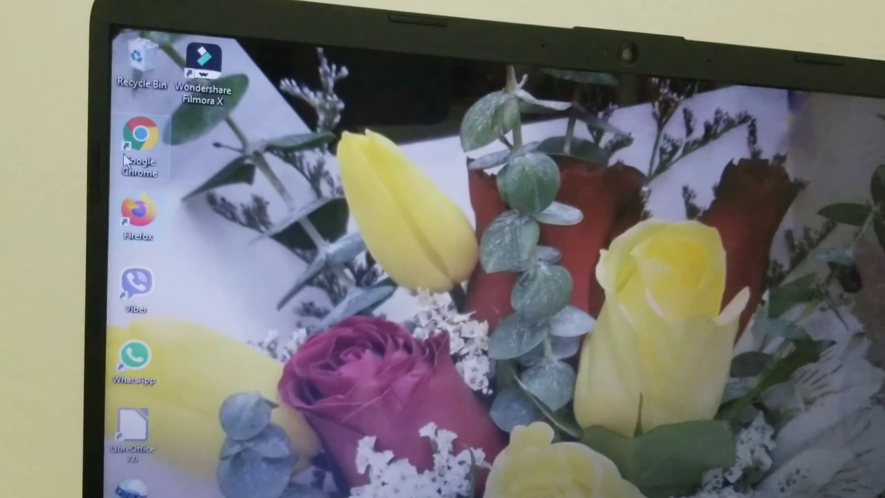
# Launch Google Chrome and go to its full History page listing today's YouTube visits
pyautogui.doubleClick(137, 147)
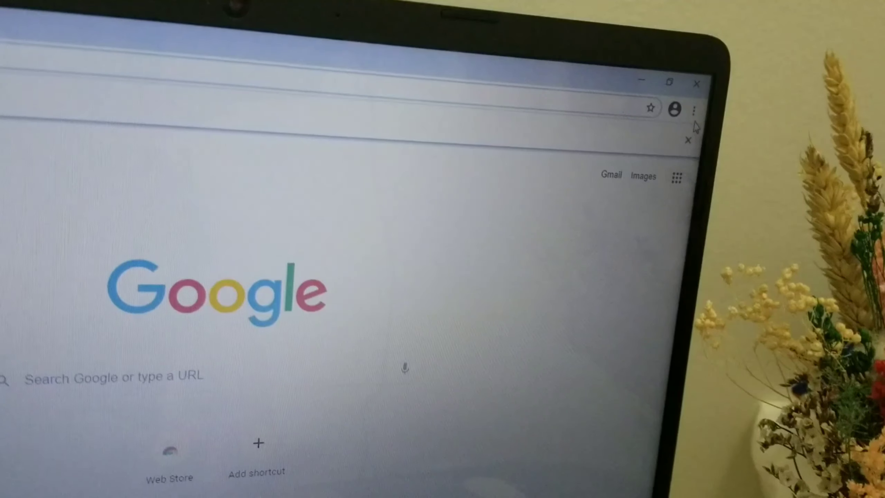
pyautogui.click(696, 109)
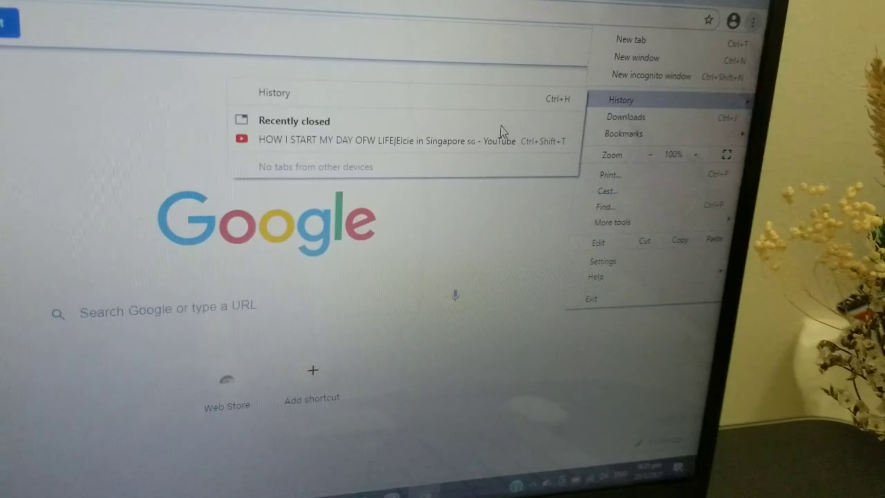
pyautogui.click(619, 99)
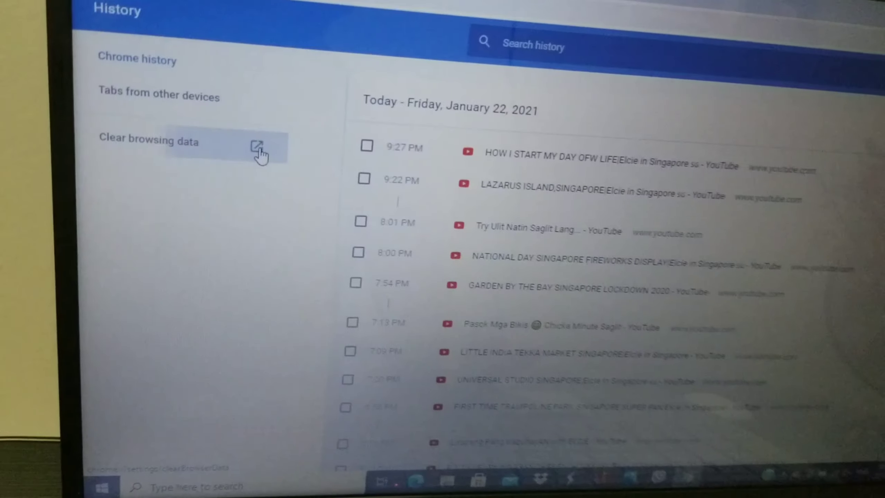
# Clear Chrome's All time history, cookies and cached images and files via Clear data
pyautogui.click(261, 149)
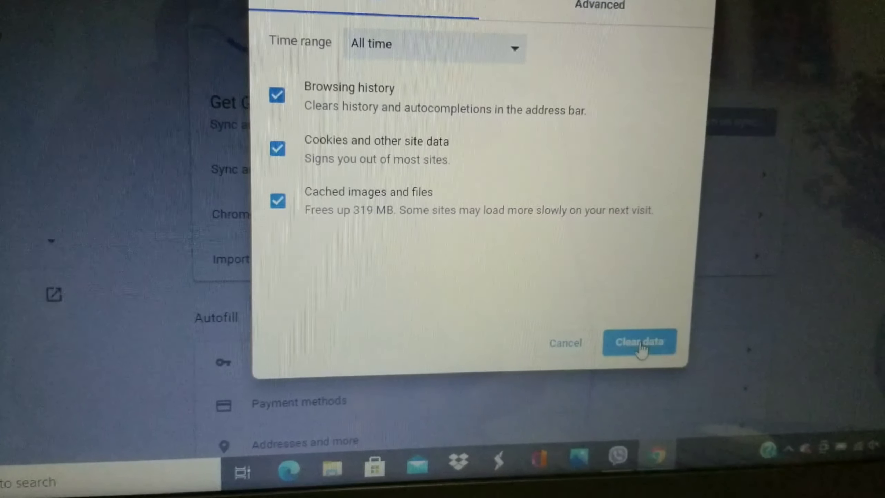
pyautogui.click(640, 343)
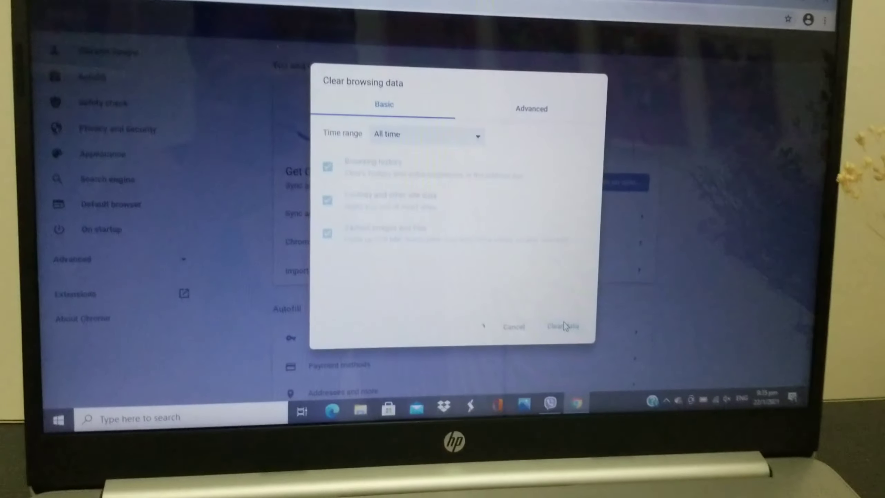
pyautogui.click(563, 325)
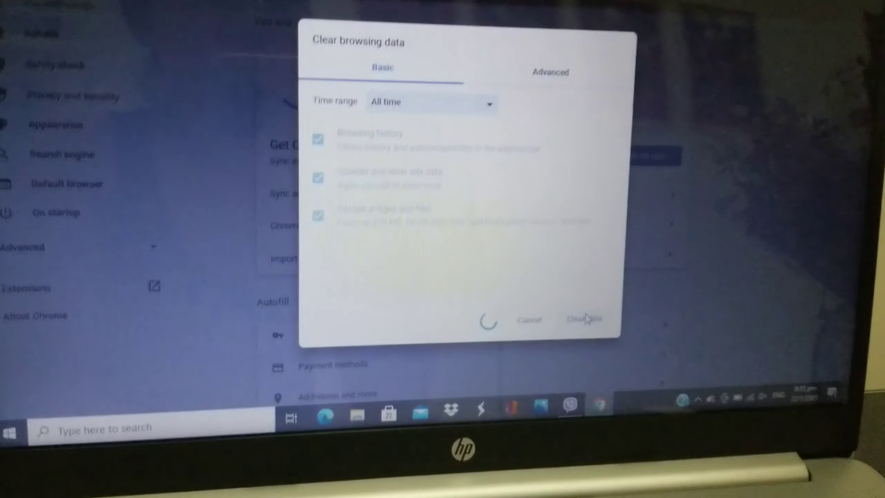
pyautogui.click(584, 319)
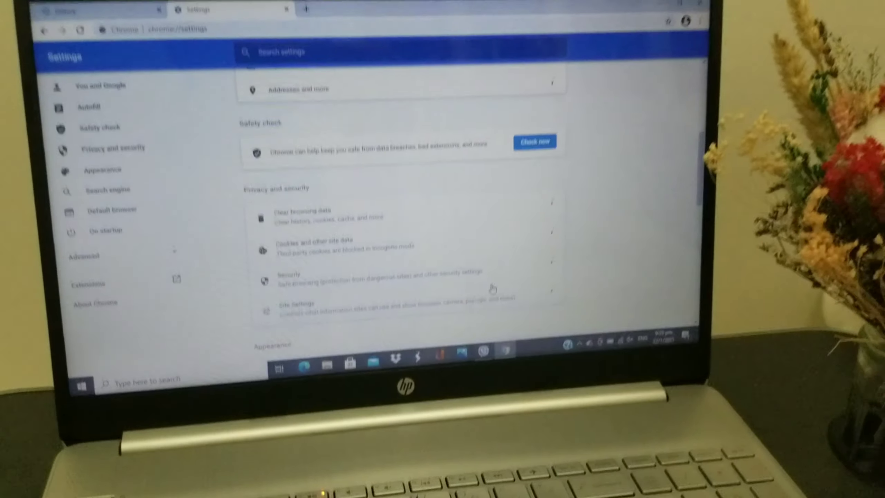